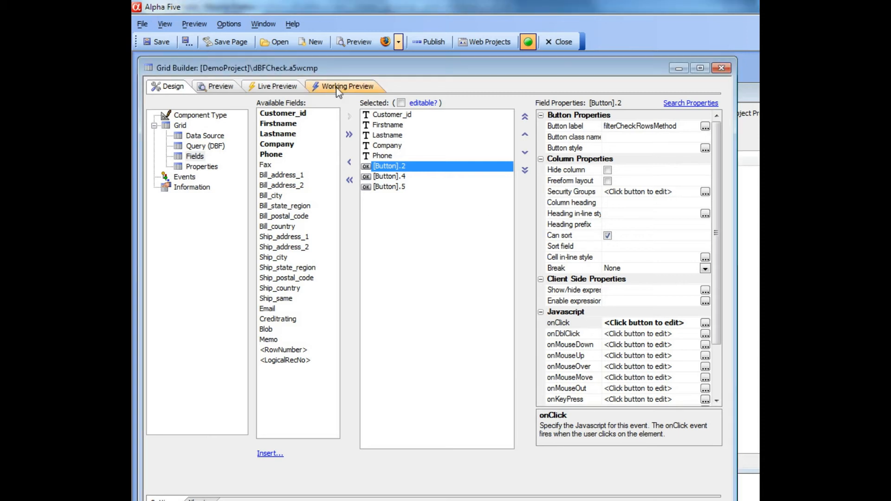
# Try checking and unchecking rows in the working preview, then return to design view
pyautogui.click(346, 85)
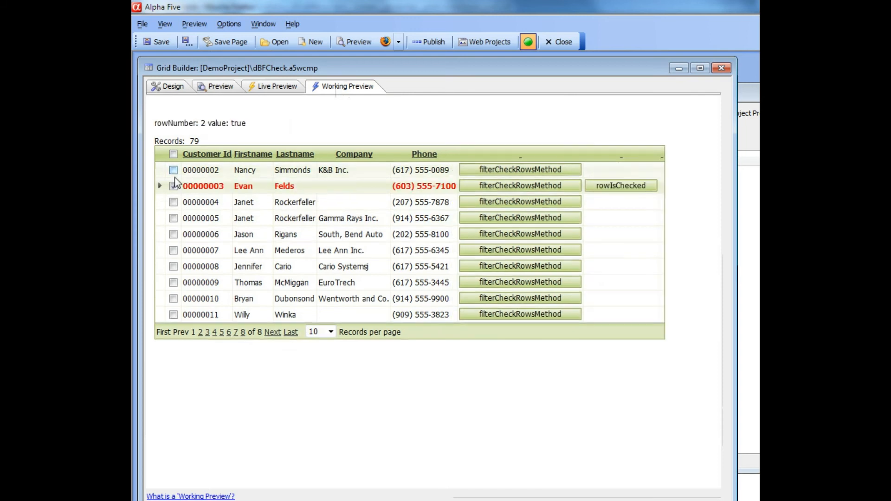
pyautogui.click(174, 217)
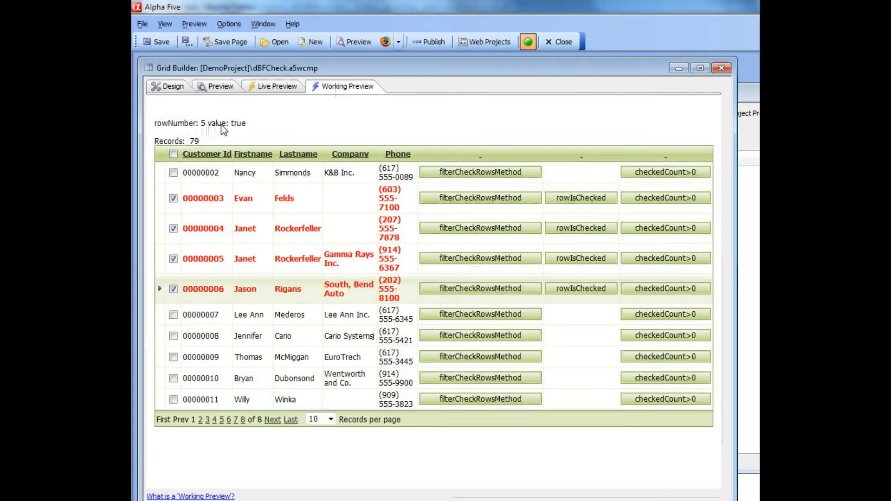
pyautogui.click(174, 288)
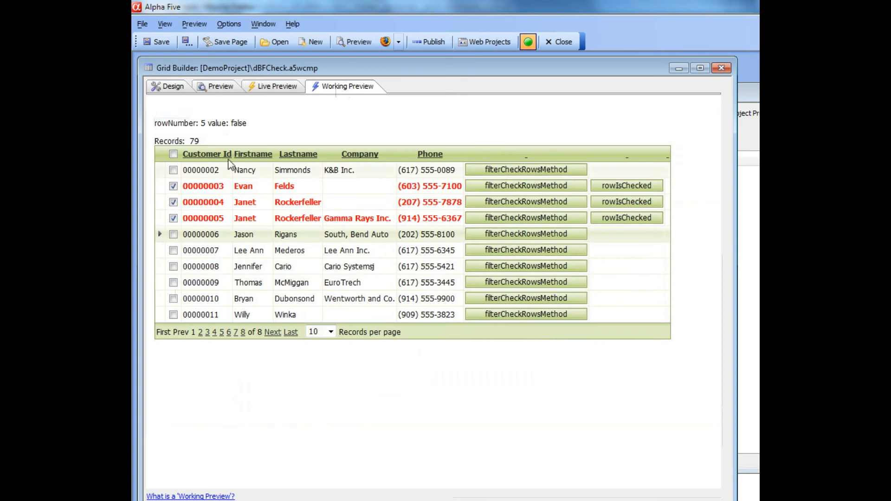
pyautogui.click(173, 86)
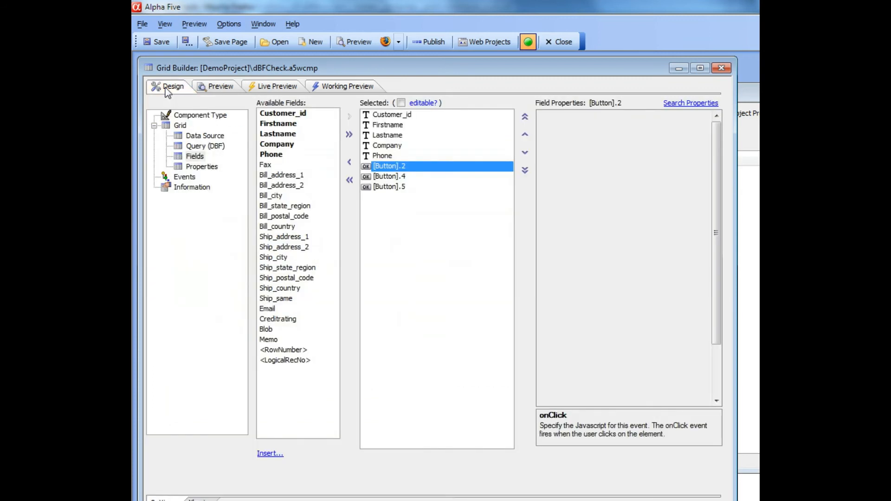
# Bring up the grid's client-side System events code from Properties
pyautogui.click(202, 166)
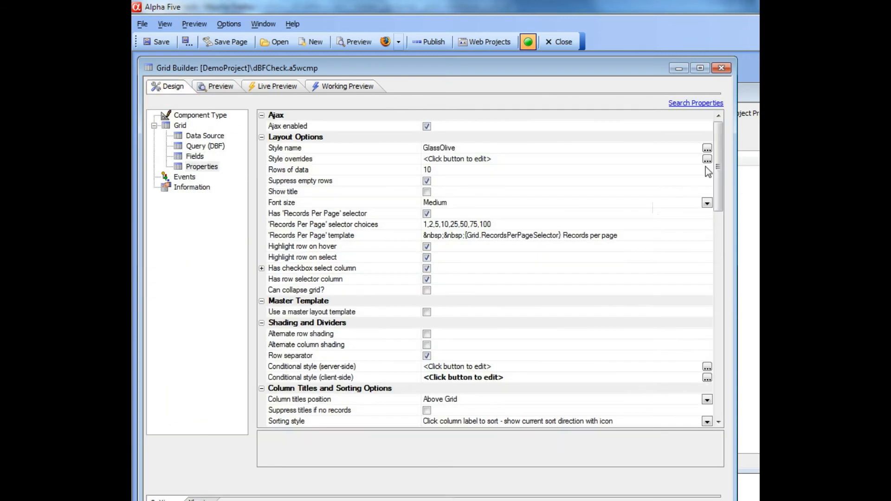
pyautogui.scroll(-3)
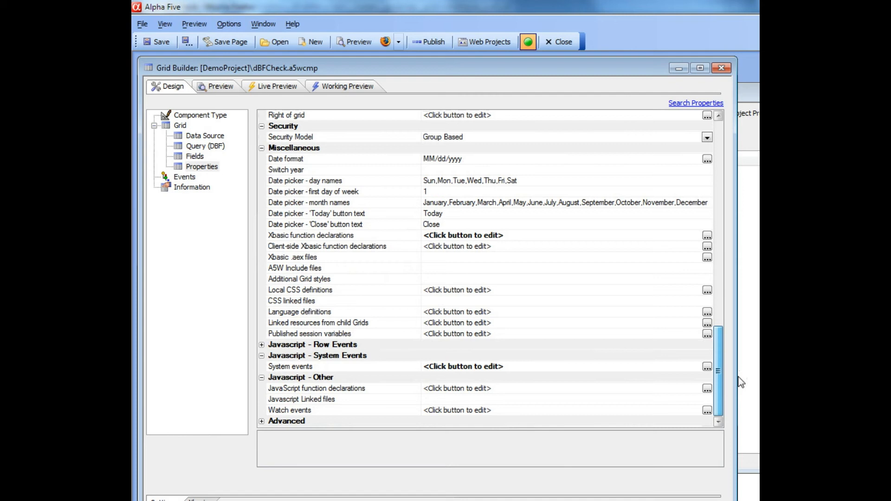
pyautogui.click(289, 366)
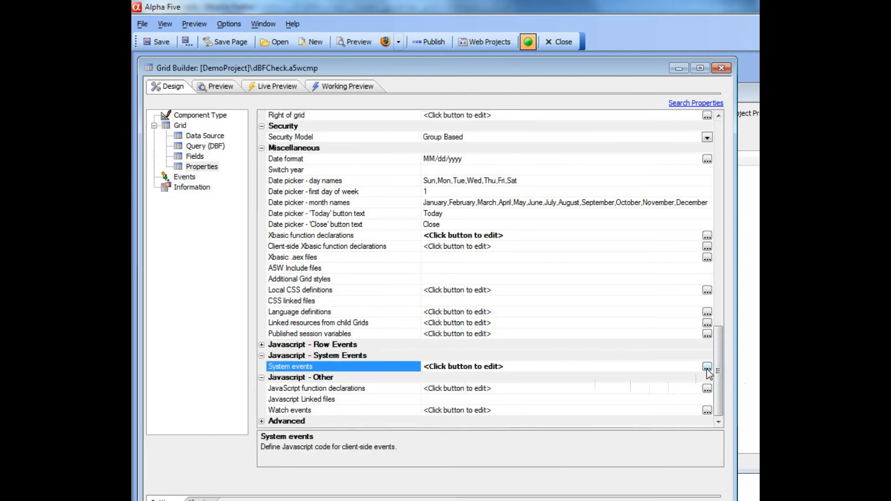
pyautogui.click(708, 366)
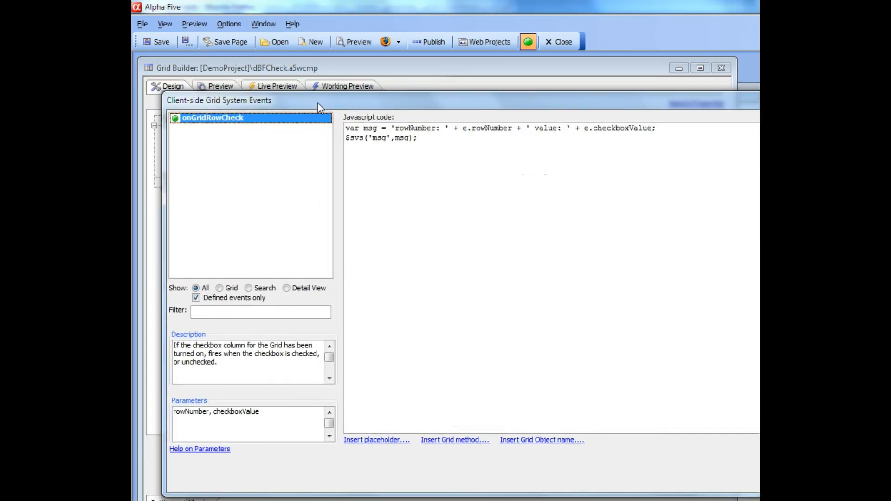
pyautogui.moveTo(190, 128)
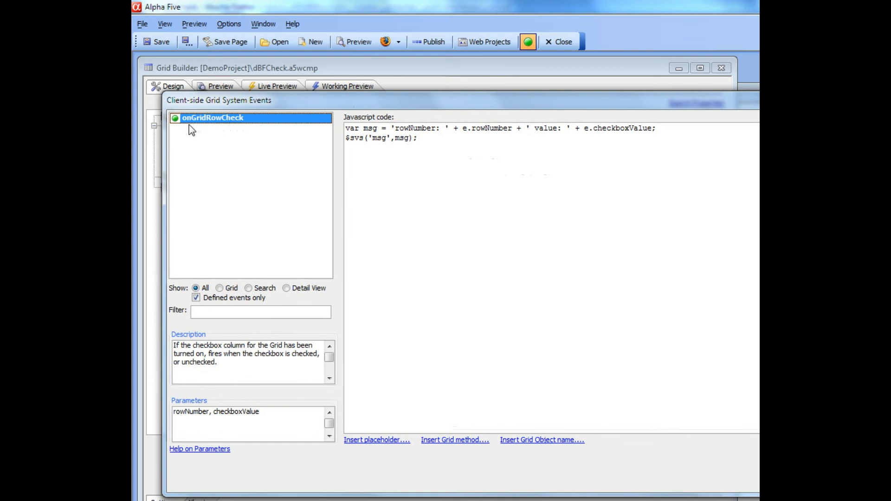
pyautogui.moveTo(209, 123)
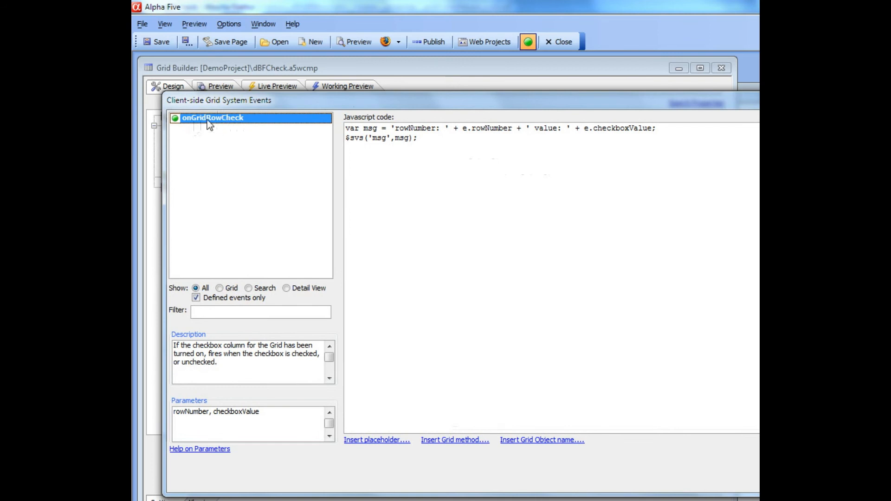
pyautogui.moveTo(233, 123)
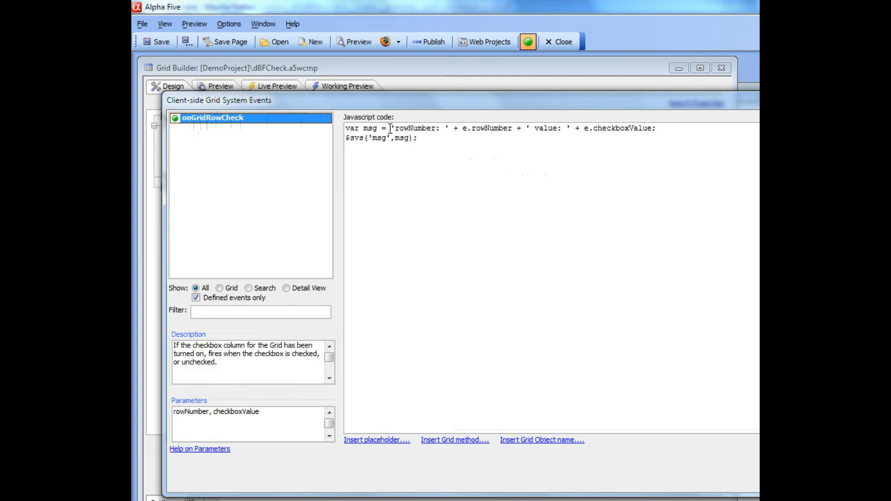
pyautogui.moveTo(523, 108)
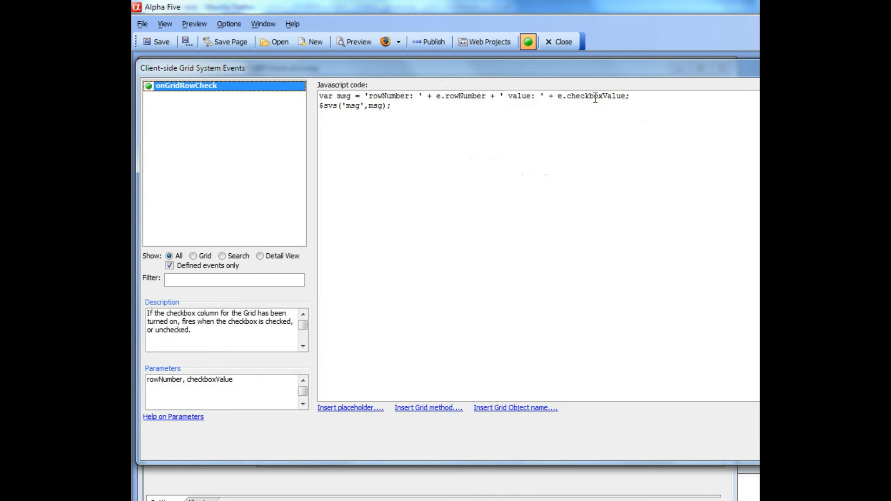
pyautogui.moveTo(284, 75)
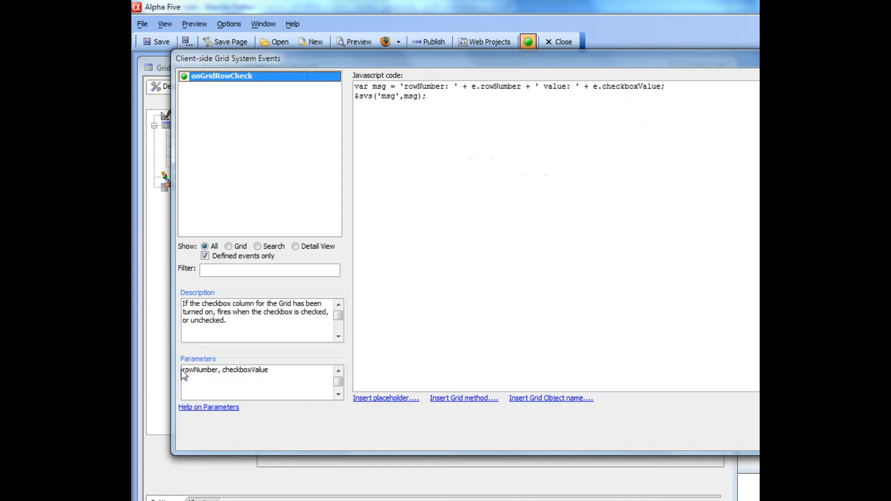
# Highlight onGridRowCheck's rowNumber, checkboxValue parameter list
pyautogui.tripleClick(224, 369)
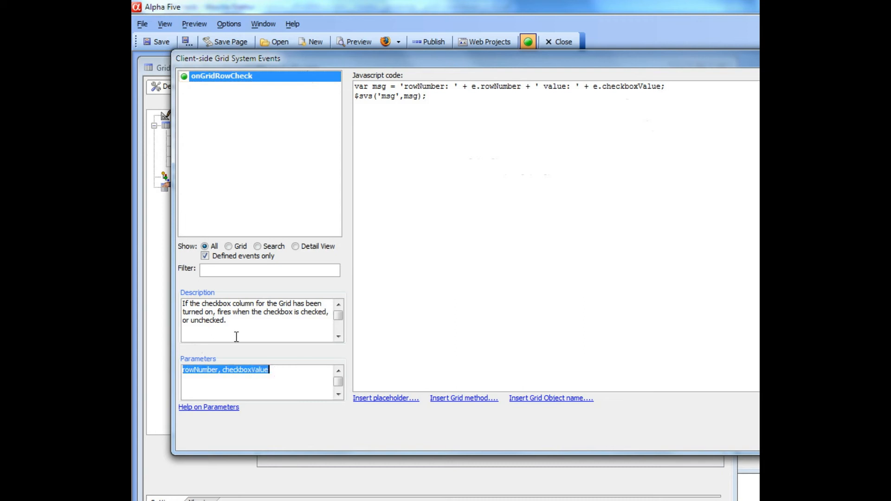
pyautogui.moveTo(239, 315)
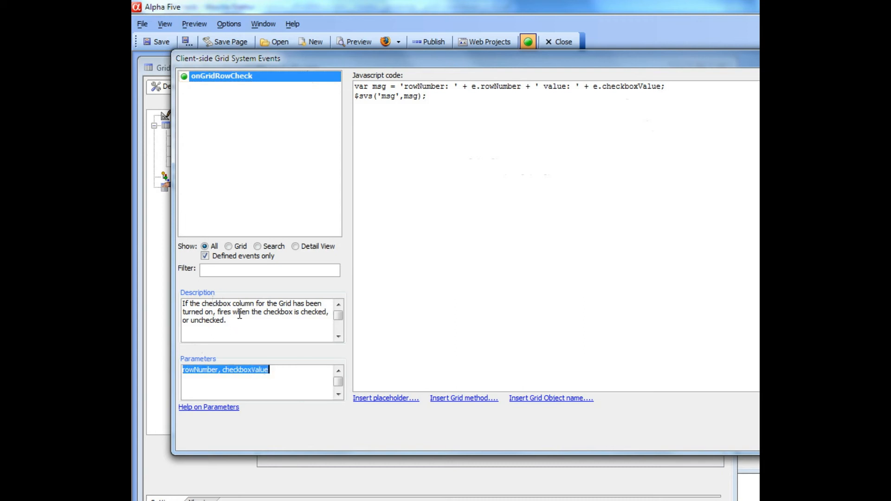
pyautogui.moveTo(350, 110)
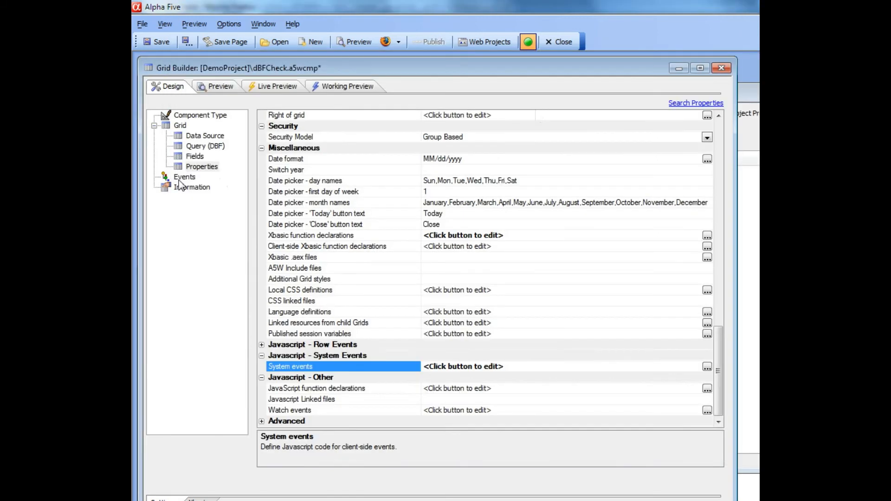
pyautogui.moveTo(723, 329)
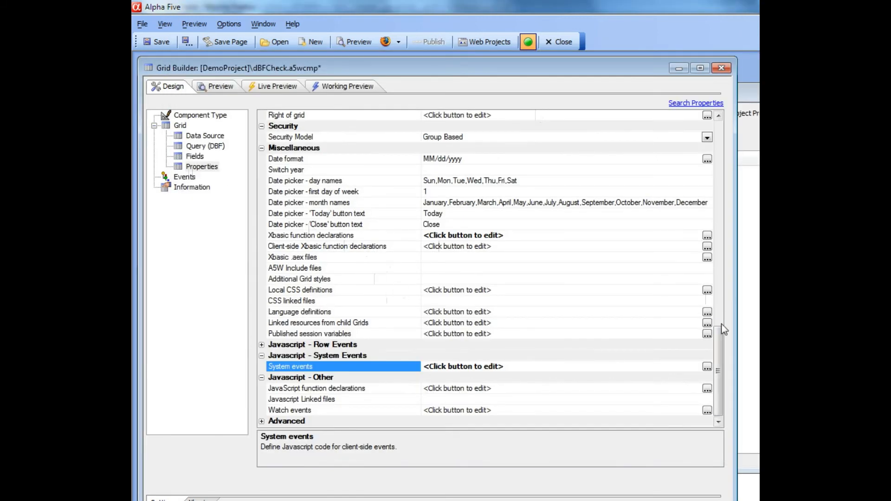
# Inspect the Above grid freeform region setting, then reopen the System events code
pyautogui.scroll(3)
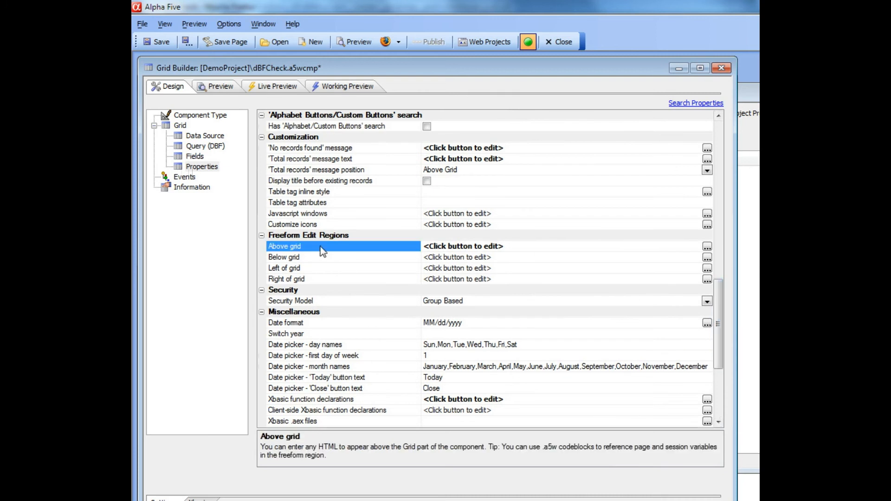
pyautogui.click(706, 246)
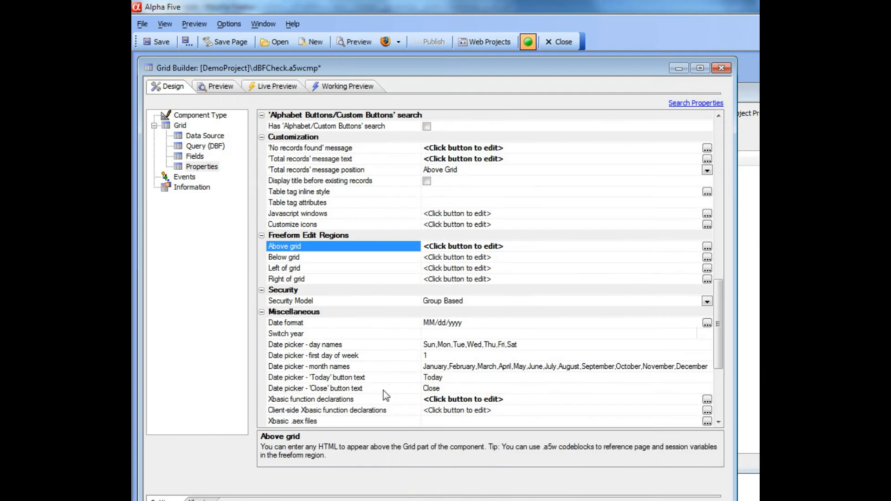
pyautogui.scroll(-3)
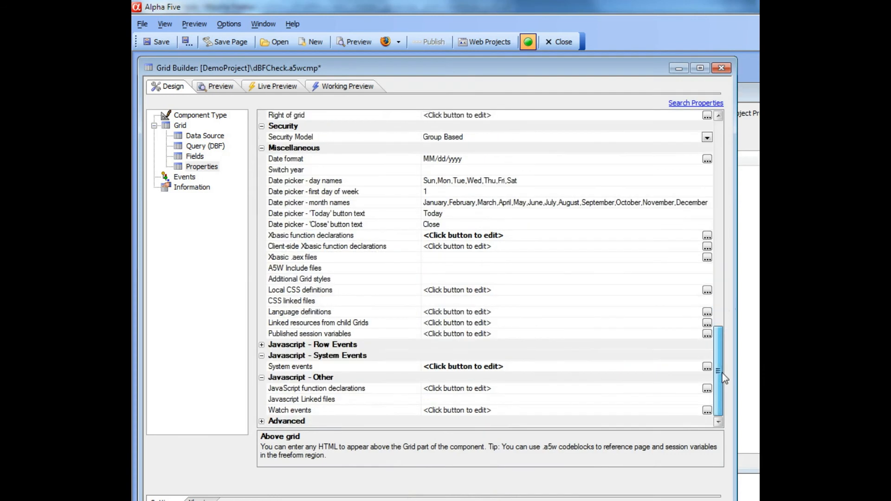
pyautogui.click(707, 366)
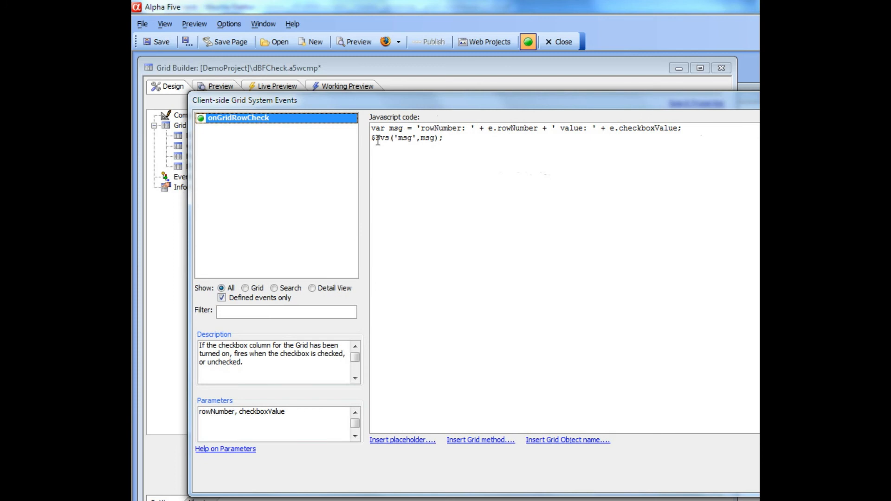
# Highlight the $svs call in the onGridRowCheck event code
pyautogui.doubleClick(381, 138)
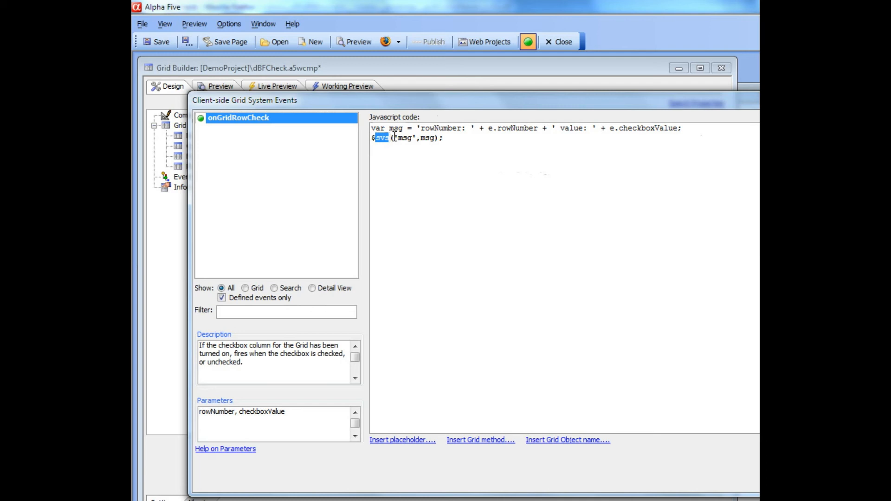
pyautogui.doubleClick(401, 138)
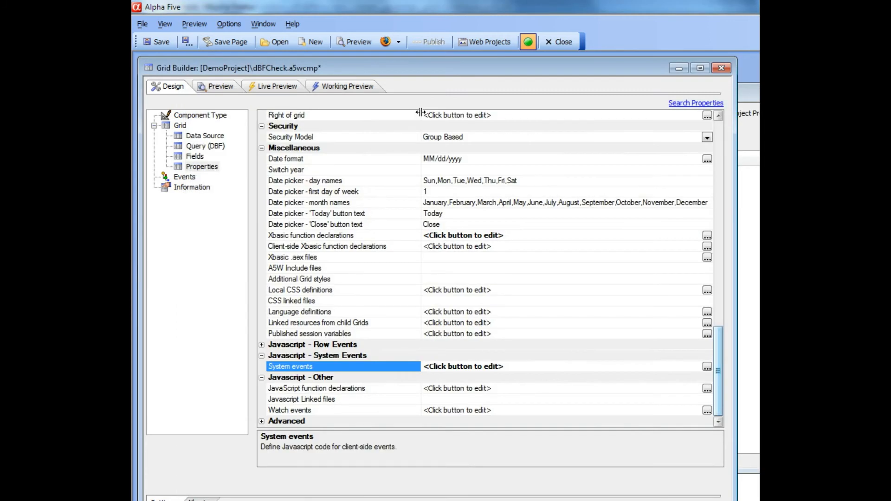
# In the working preview, toggle row 00000002's checkbox, leaving rows 00000002 and 00000003 checked
pyautogui.click(346, 85)
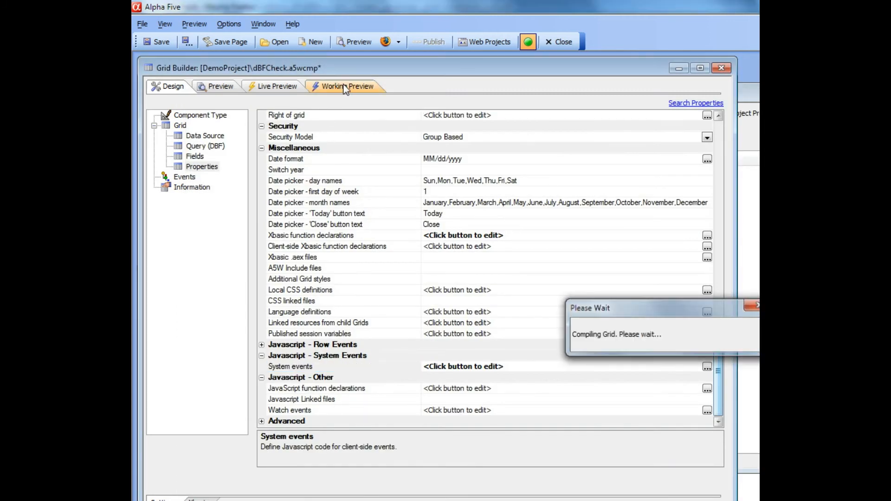
pyautogui.click(347, 85)
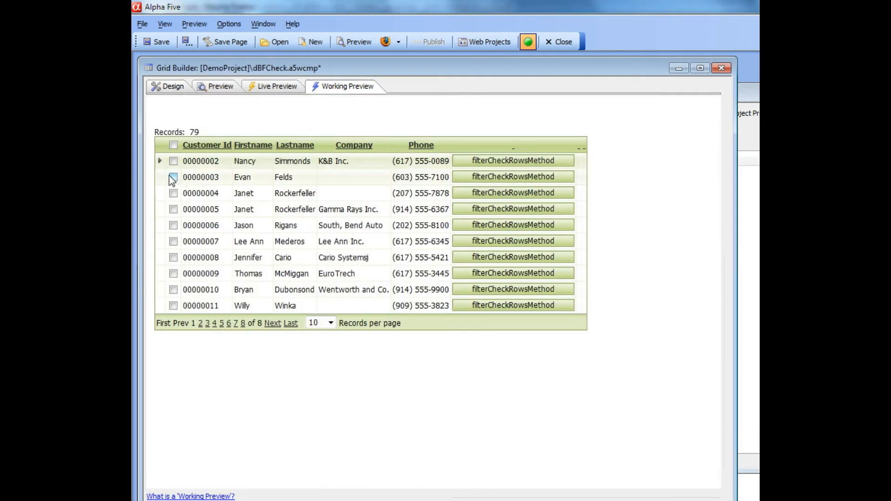
pyautogui.click(173, 177)
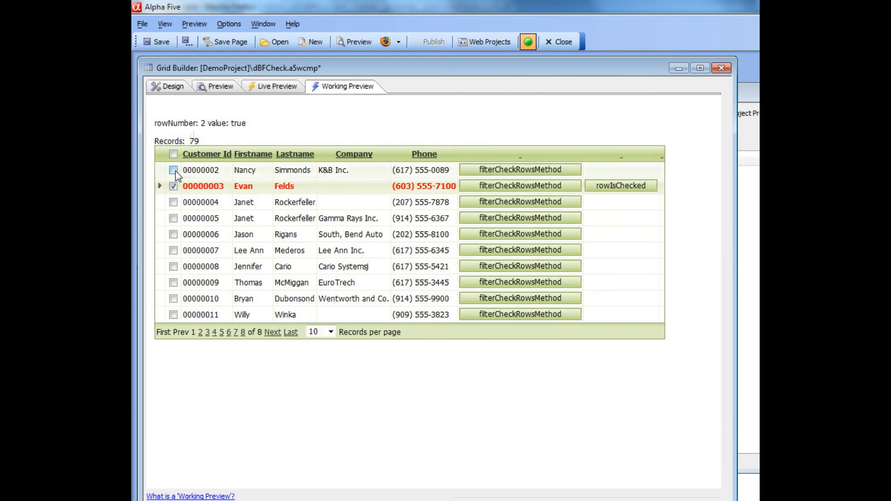
pyautogui.click(173, 169)
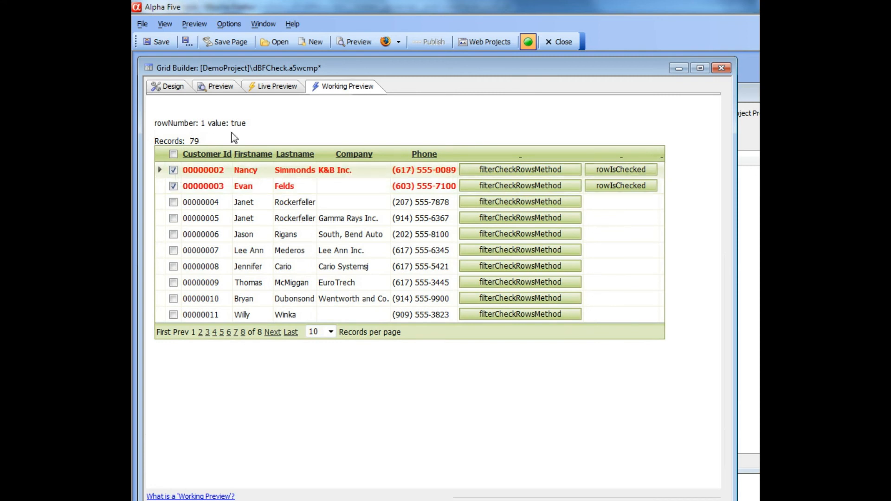
pyautogui.click(174, 169)
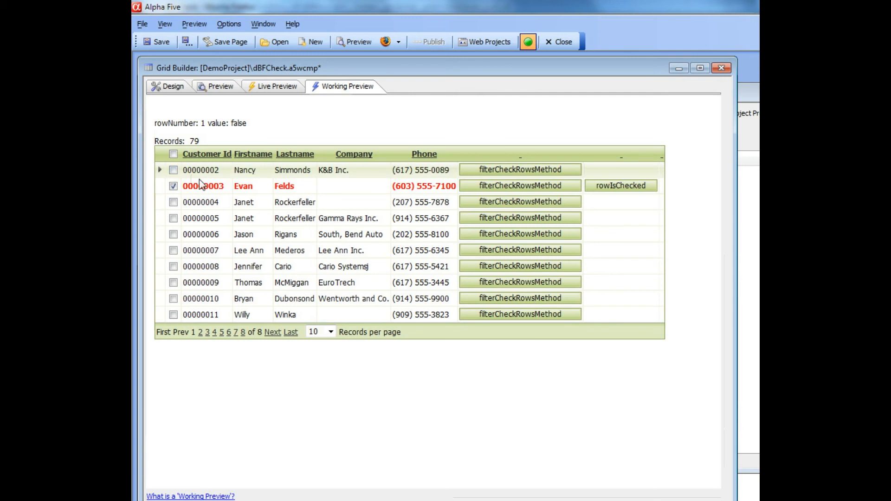
pyautogui.click(173, 170)
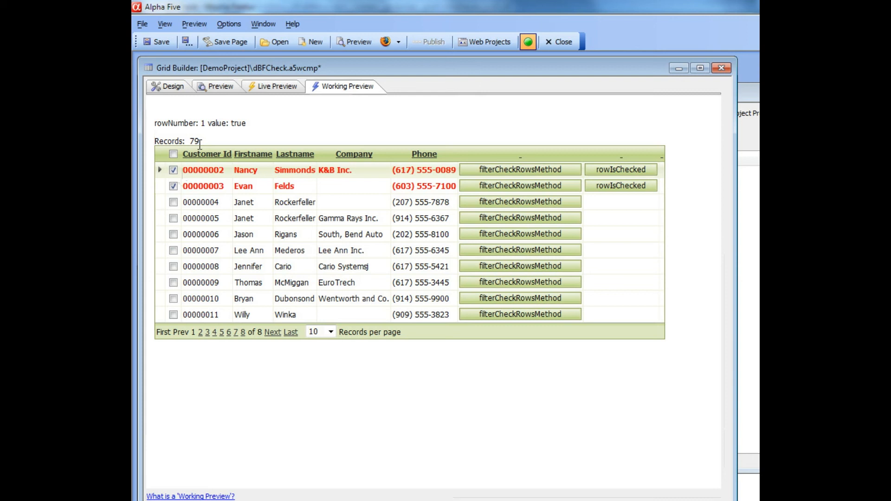
# Review the Xbasic function declarations, save the grid component, and go to Fields
pyautogui.click(172, 85)
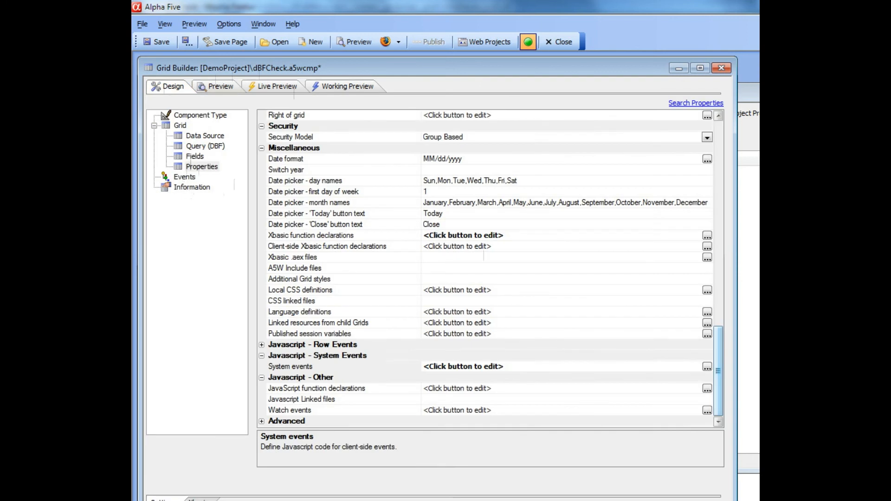
pyautogui.moveTo(386, 356)
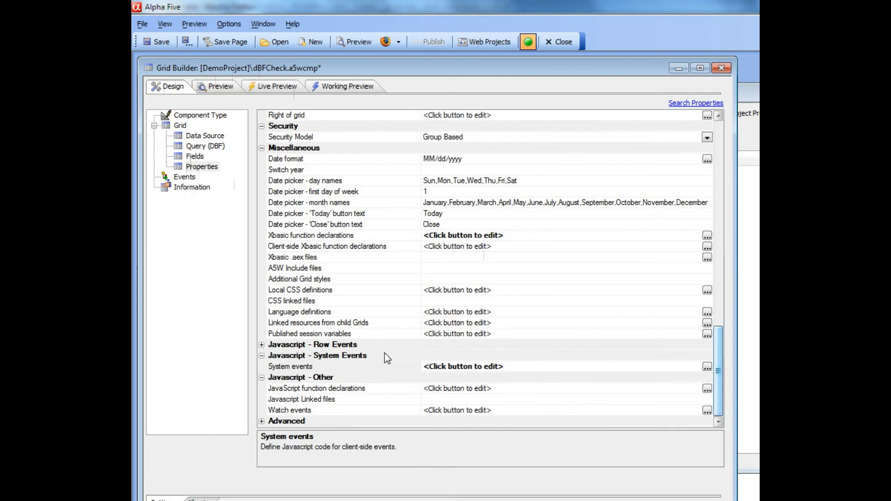
pyautogui.click(310, 235)
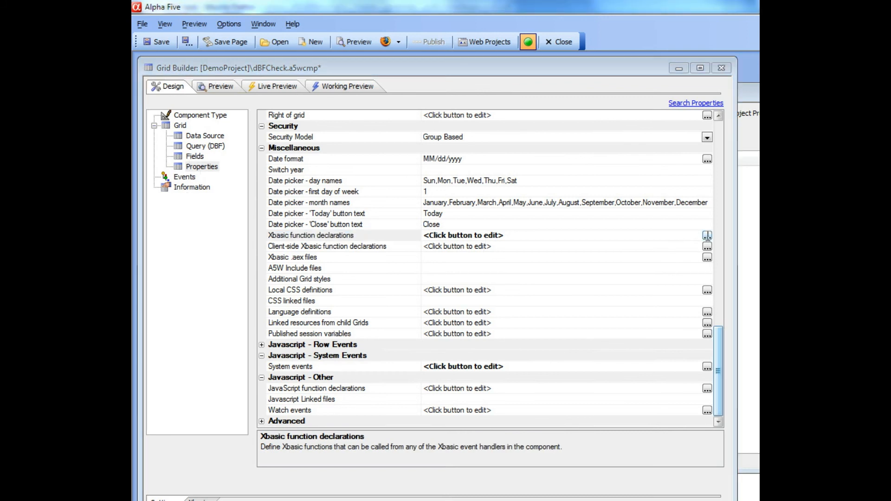
pyautogui.click(708, 235)
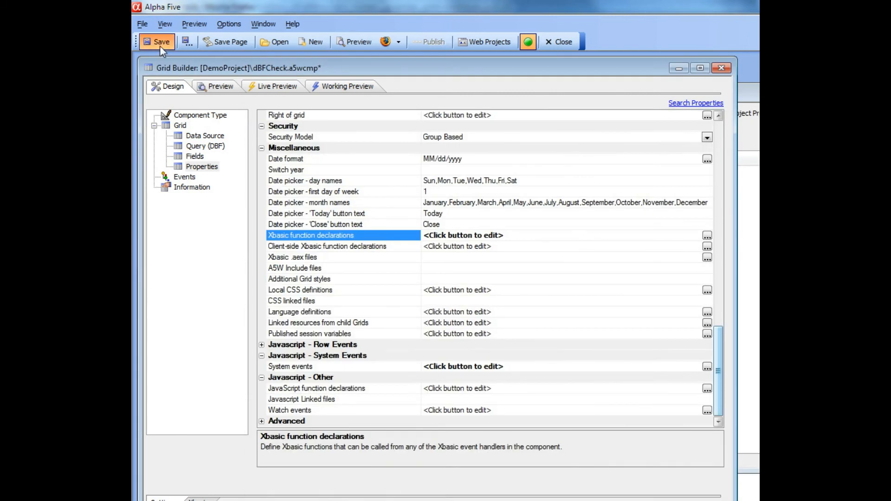
pyautogui.click(162, 42)
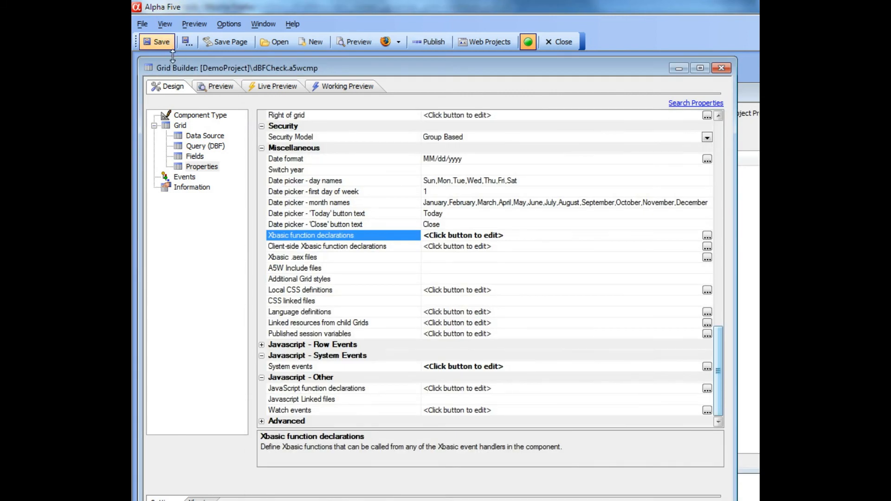
pyautogui.click(194, 155)
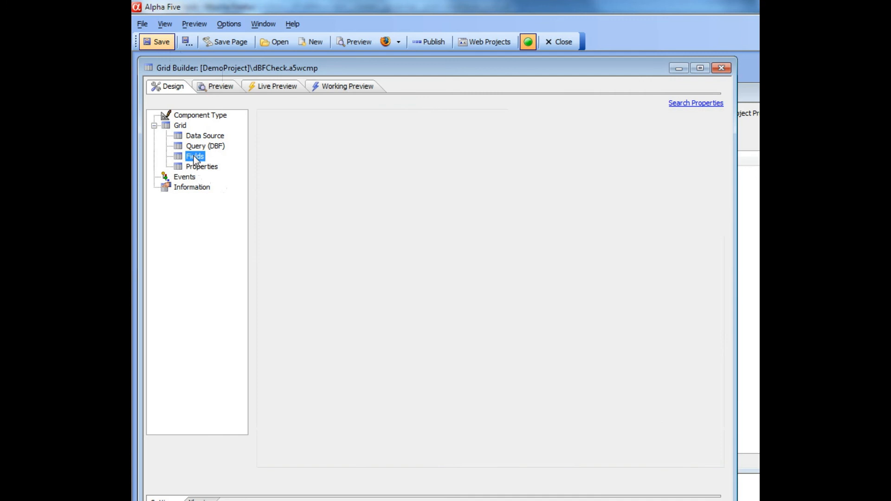
# Review the rowIsChecked button's onClick Ajax callback that calls function foo, then accept it
pyautogui.click(194, 156)
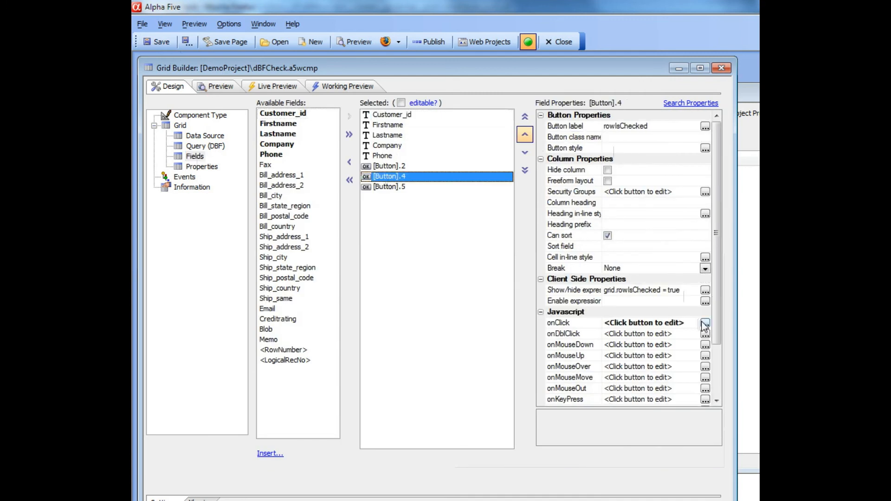
pyautogui.click(706, 323)
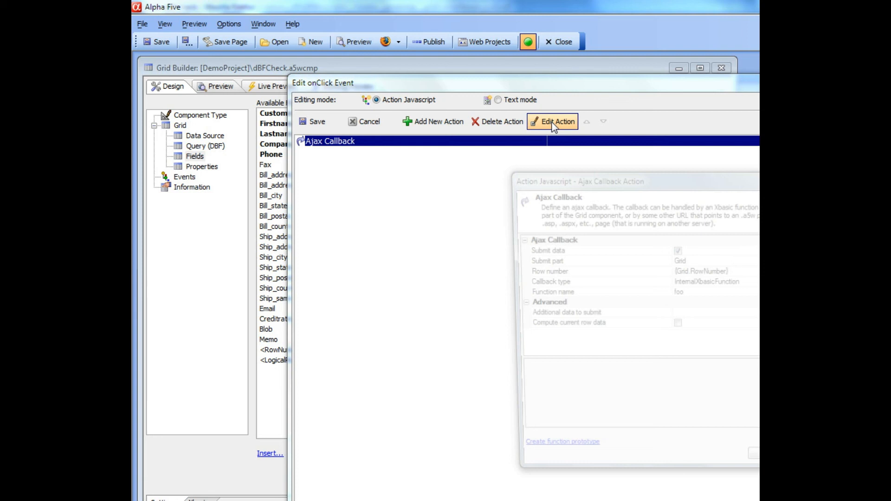
pyautogui.click(557, 120)
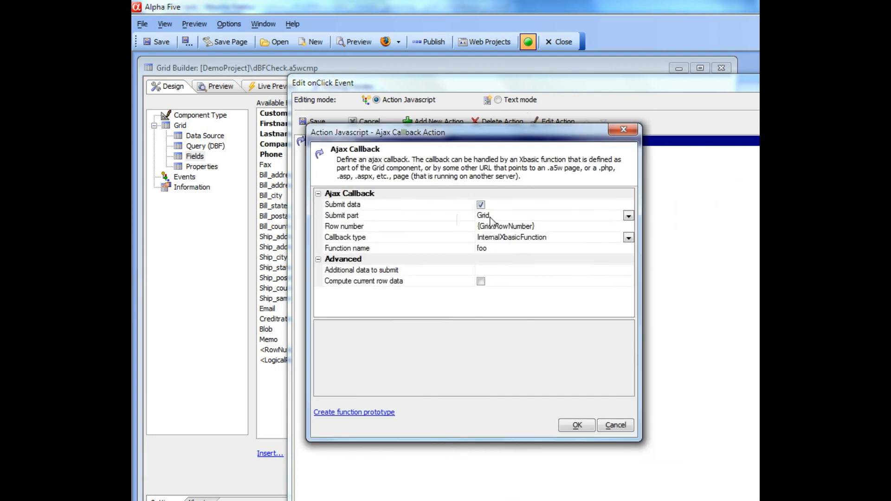
pyautogui.moveTo(570, 438)
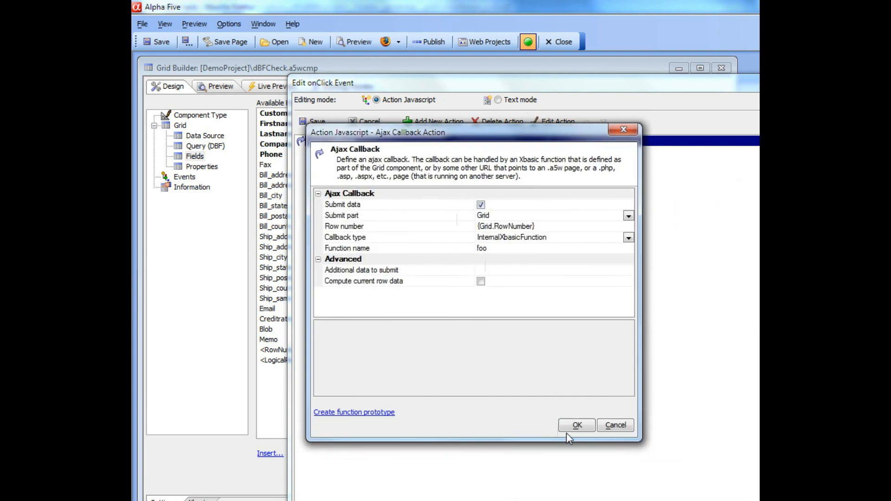
pyautogui.click(576, 425)
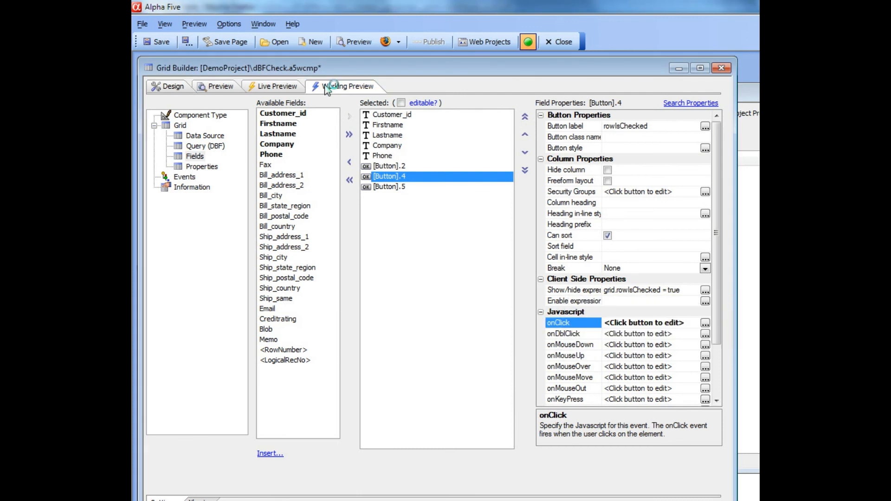
# Check customer rows in the preview and fire the callback from row 00000005's rowIsChecked button
pyautogui.click(347, 85)
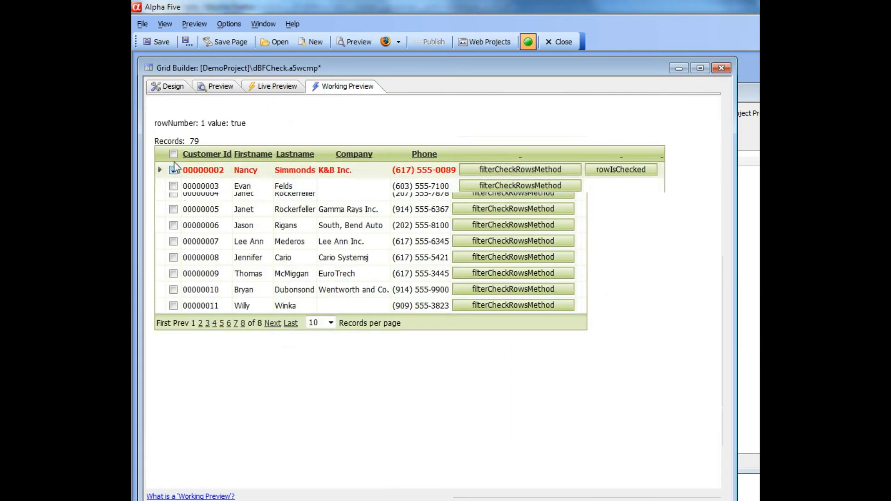
pyautogui.click(174, 217)
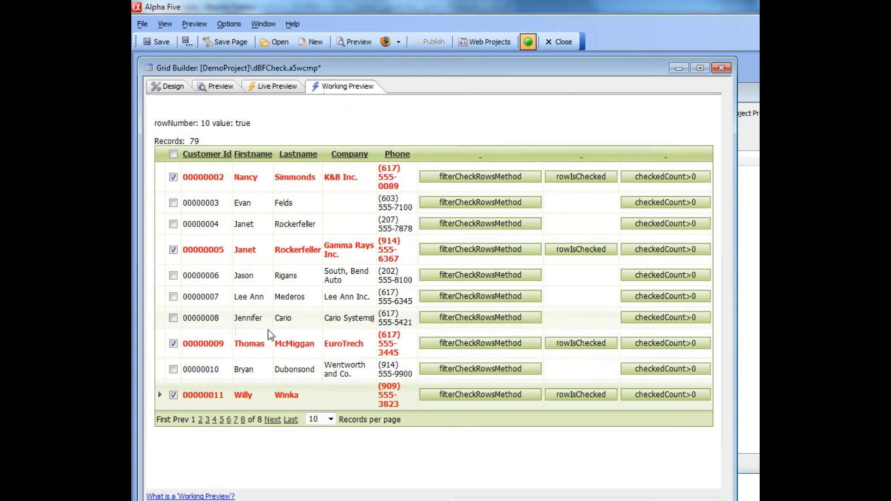
pyautogui.moveTo(581, 249)
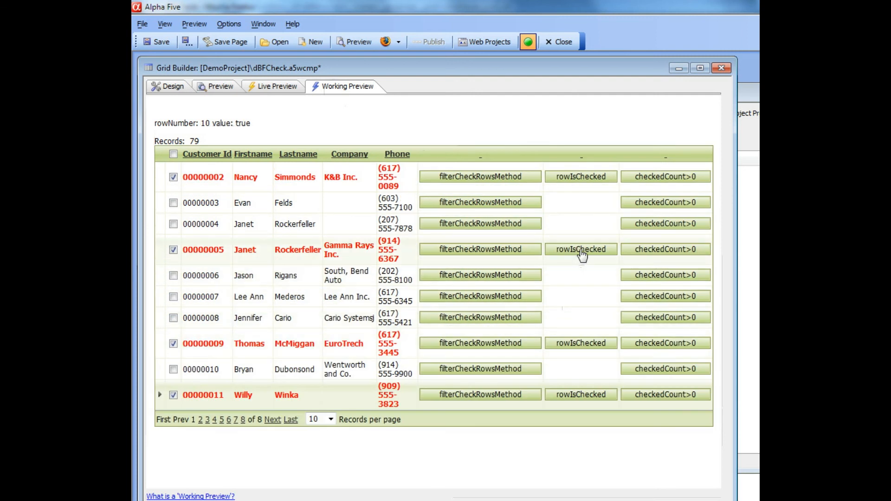
pyautogui.click(580, 249)
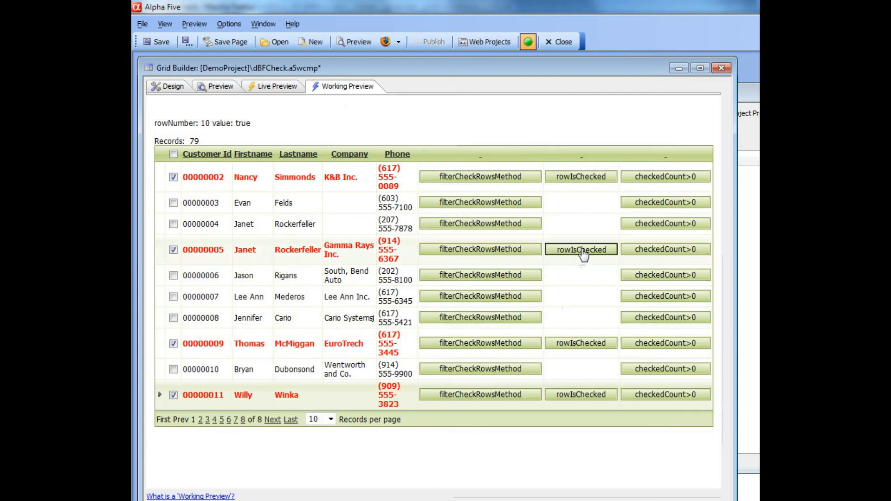
pyautogui.click(582, 249)
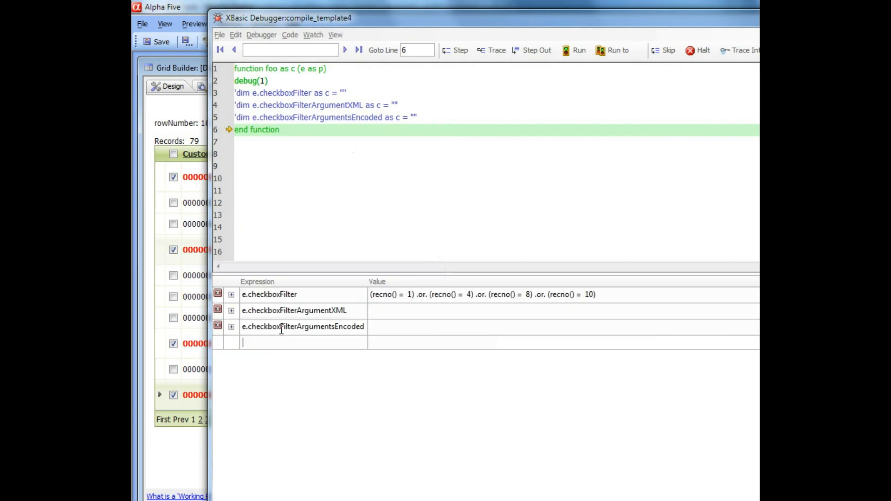
pyautogui.write('e')
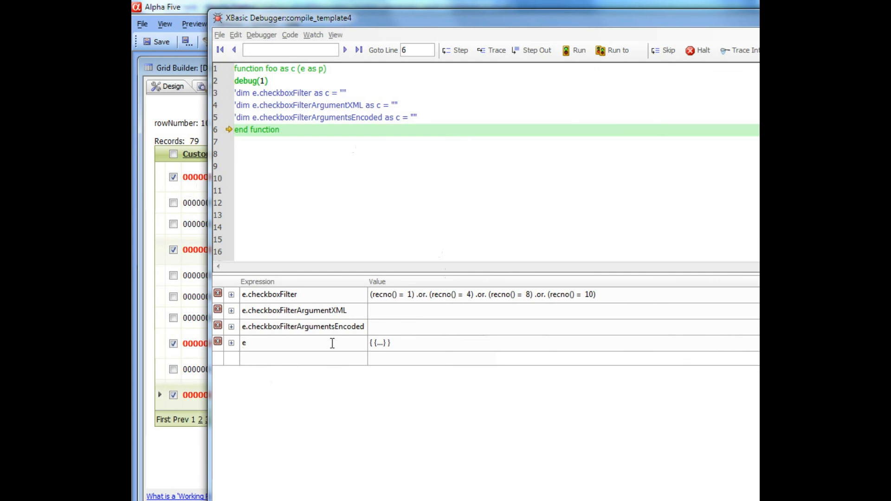
pyautogui.click(231, 342)
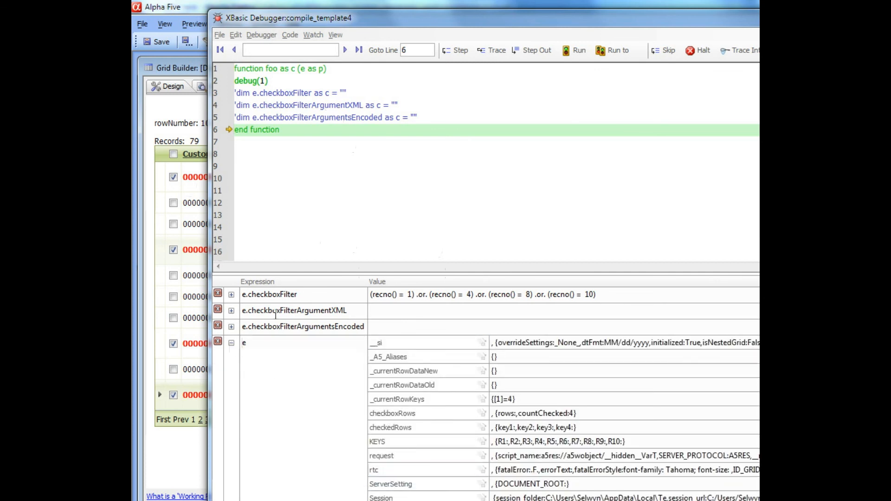
pyautogui.click(231, 342)
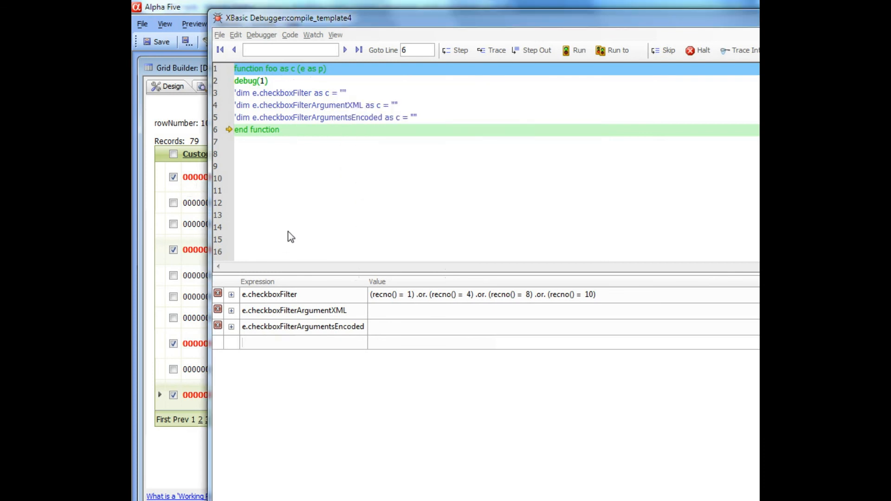
pyautogui.moveTo(260, 305)
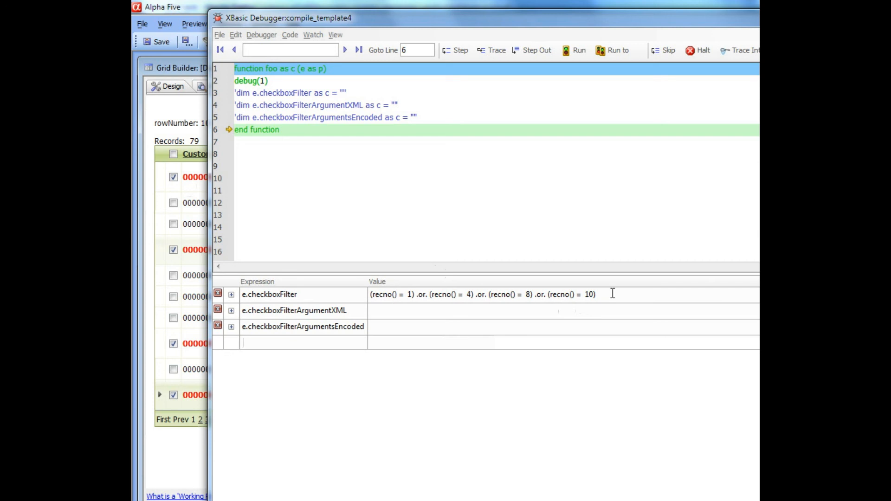
pyautogui.click(284, 342)
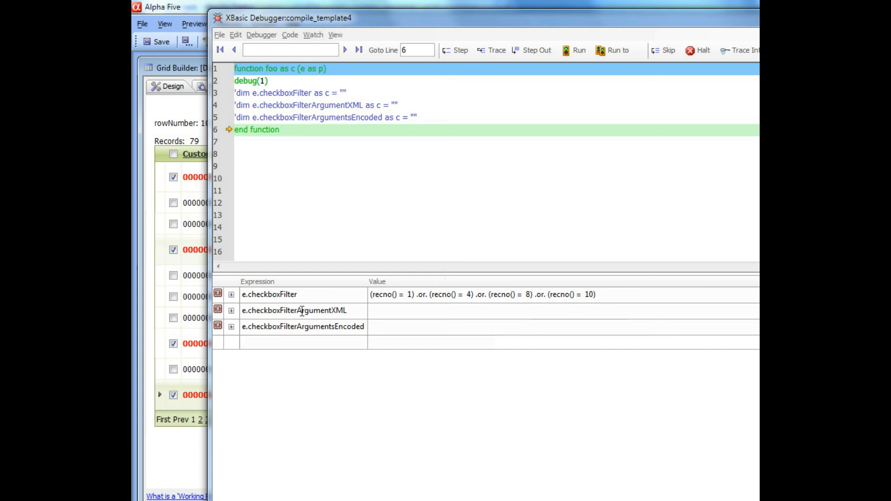
pyautogui.click(284, 342)
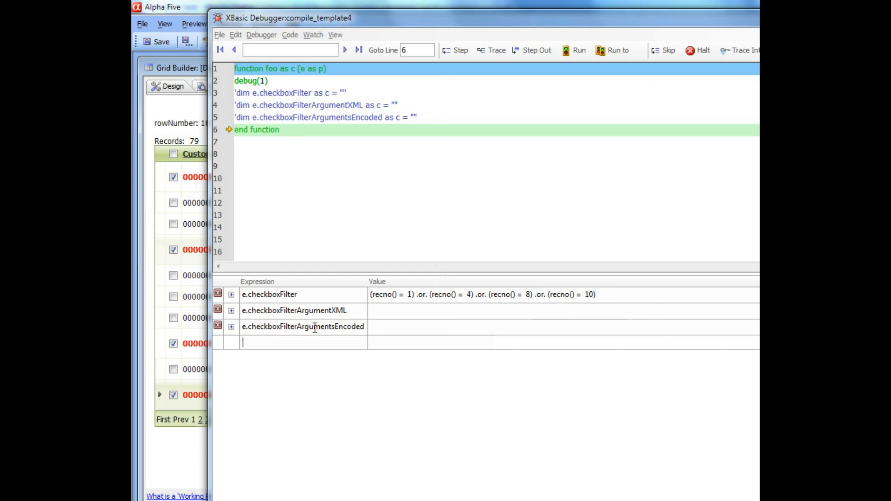